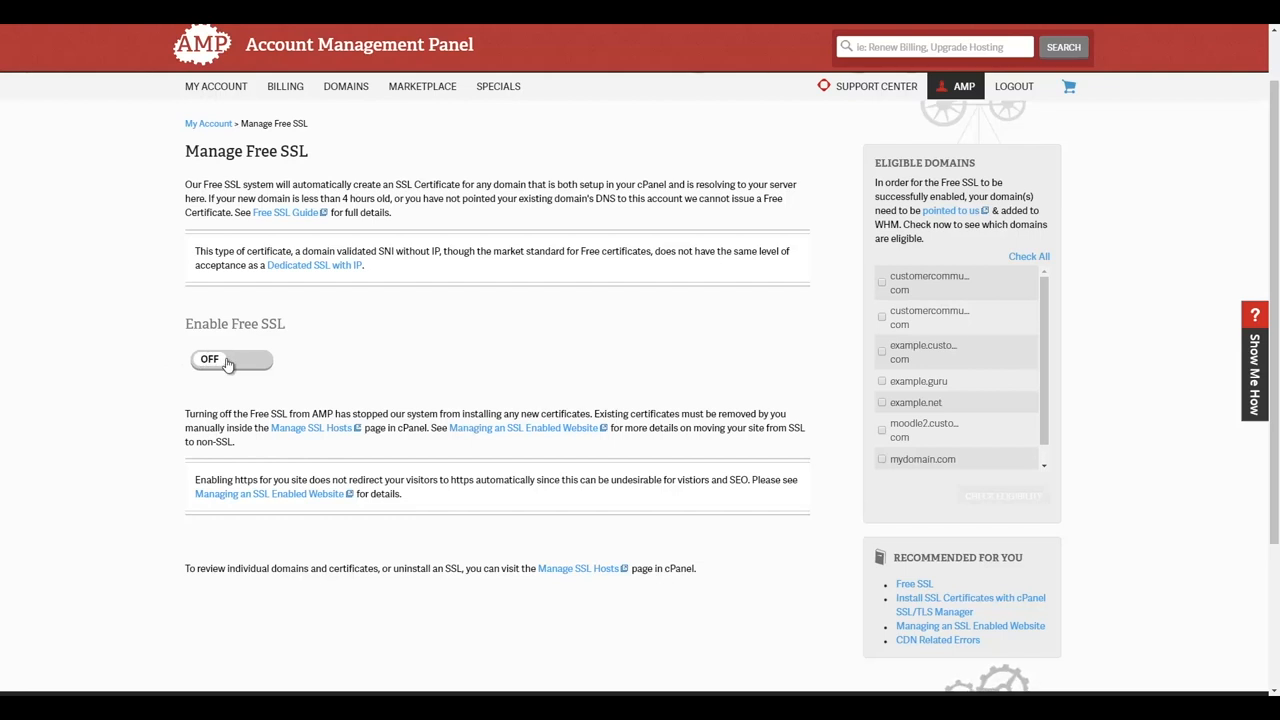
- Switch the Enable Free SSL toggle from OFF to ON
{"action": "left_click", "coordinate": [230, 359]}
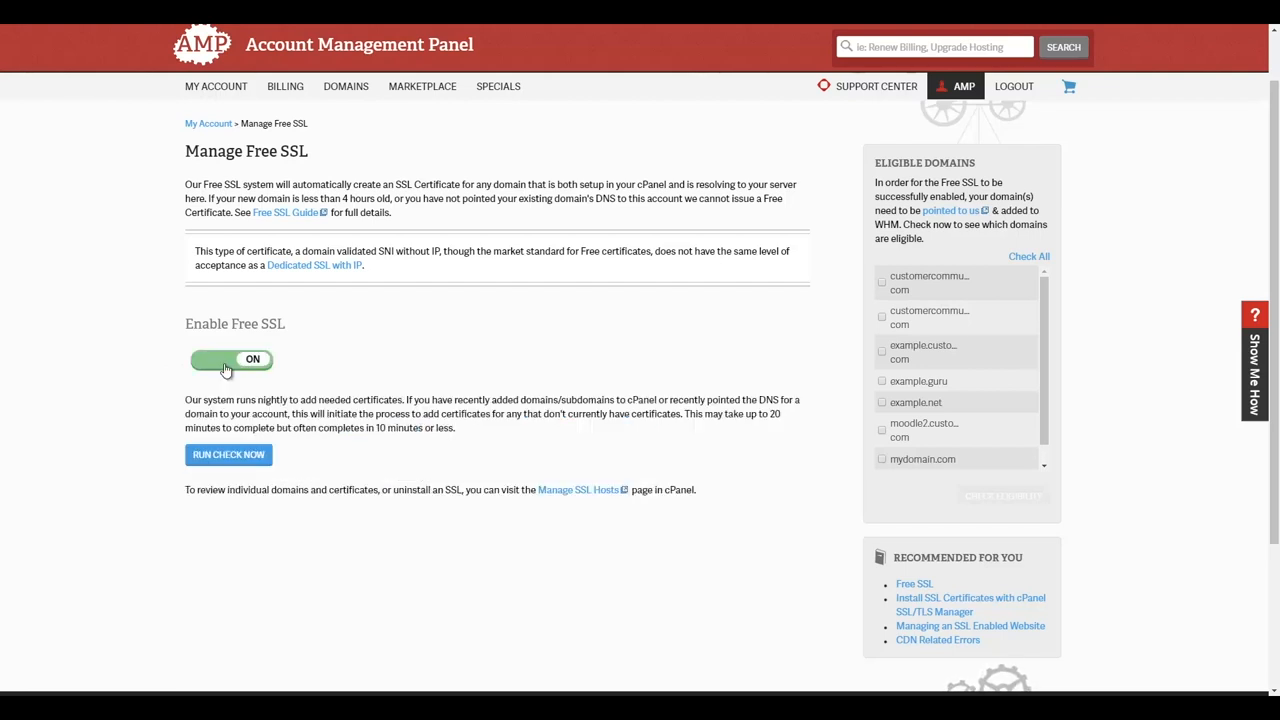
- Run the Free SSL certificate check now, which takes up to 20 minutes
{"action": "scroll", "scroll_direction": "down", "scroll_amount": 3}
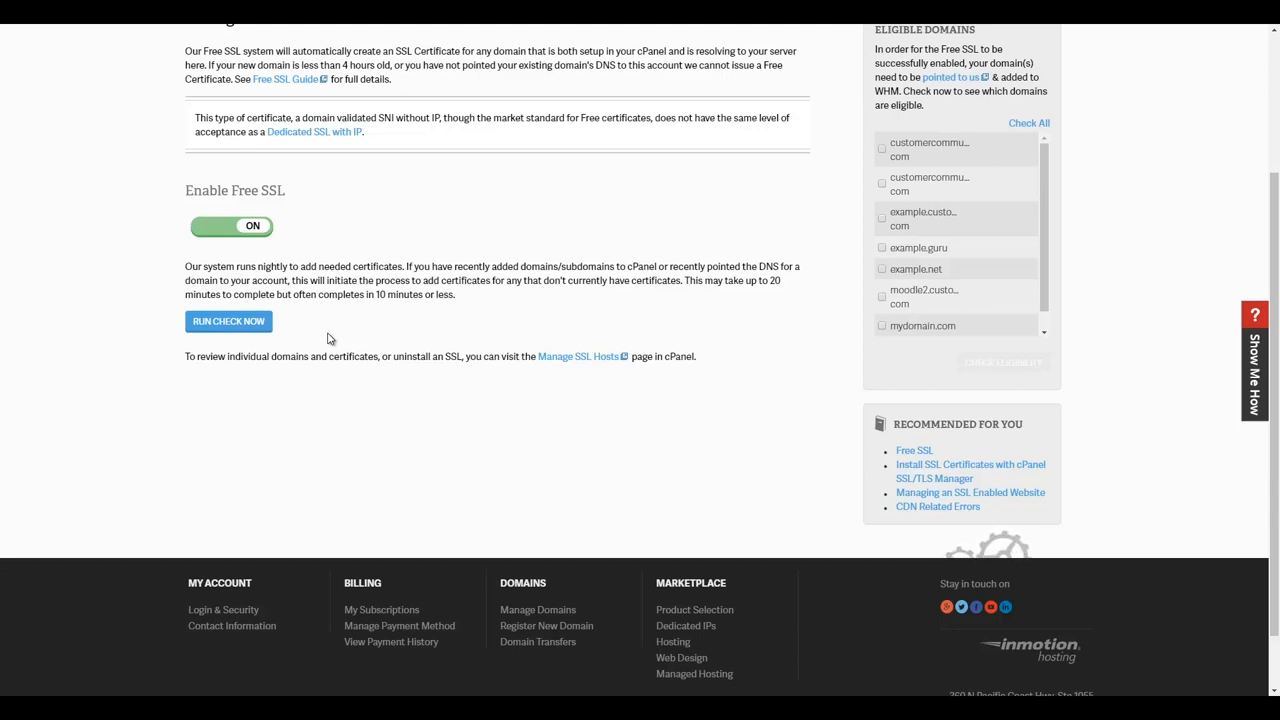
{"action": "left_click", "coordinate": [228, 321]}
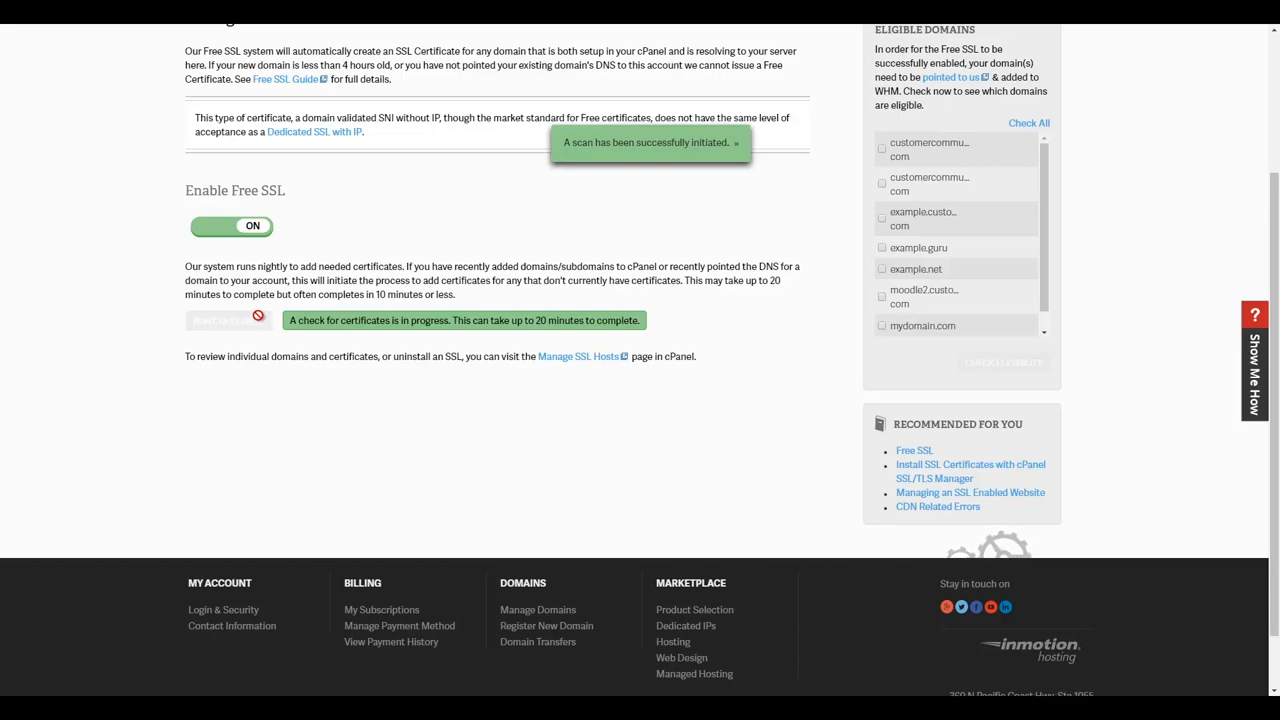